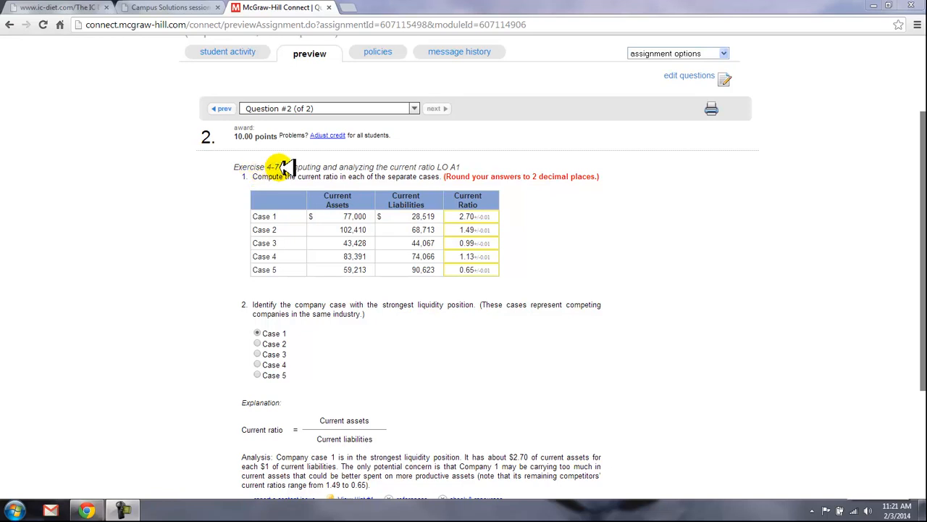
mouse_move(379, 171)
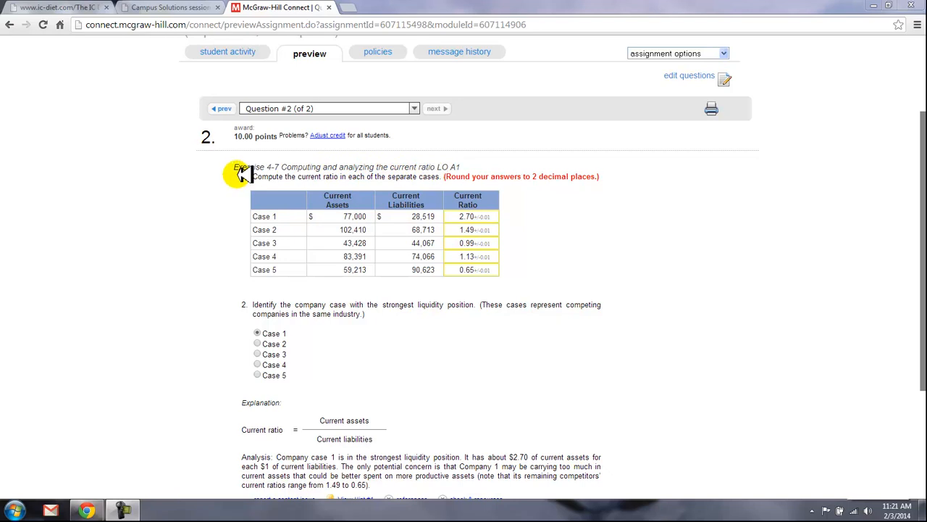
mouse_move(347, 187)
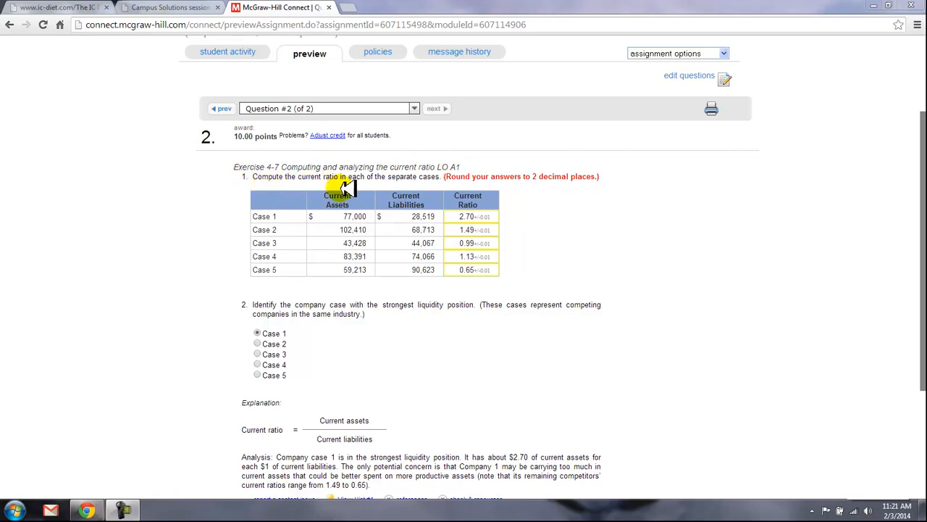
mouse_move(427, 180)
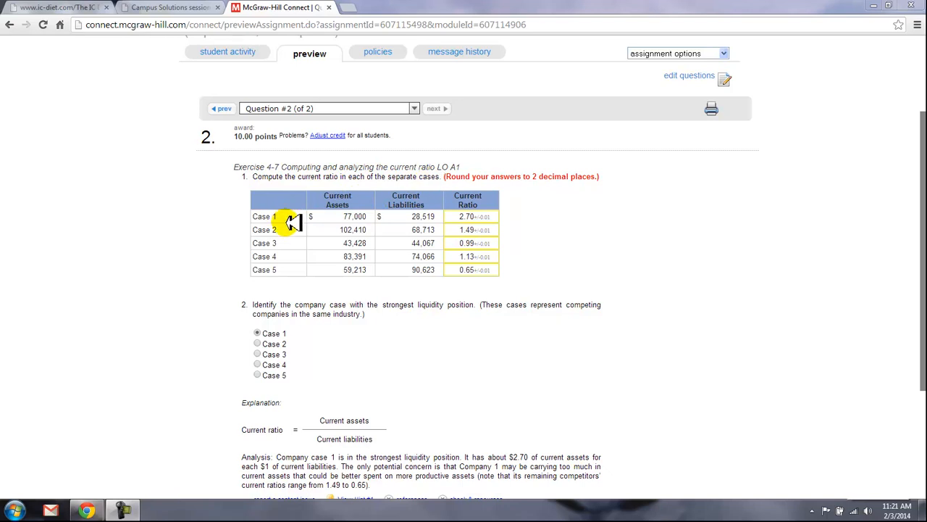
mouse_move(359, 206)
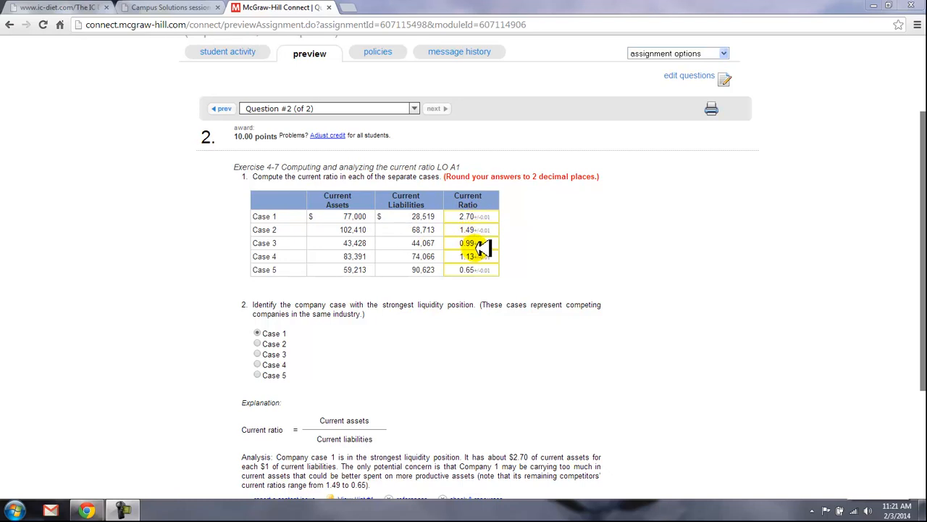
mouse_move(478, 273)
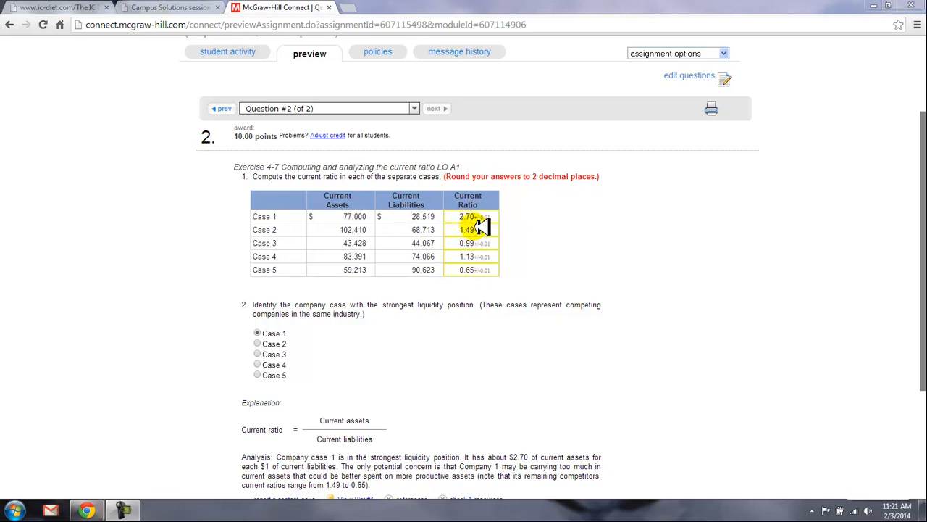
mouse_move(479, 279)
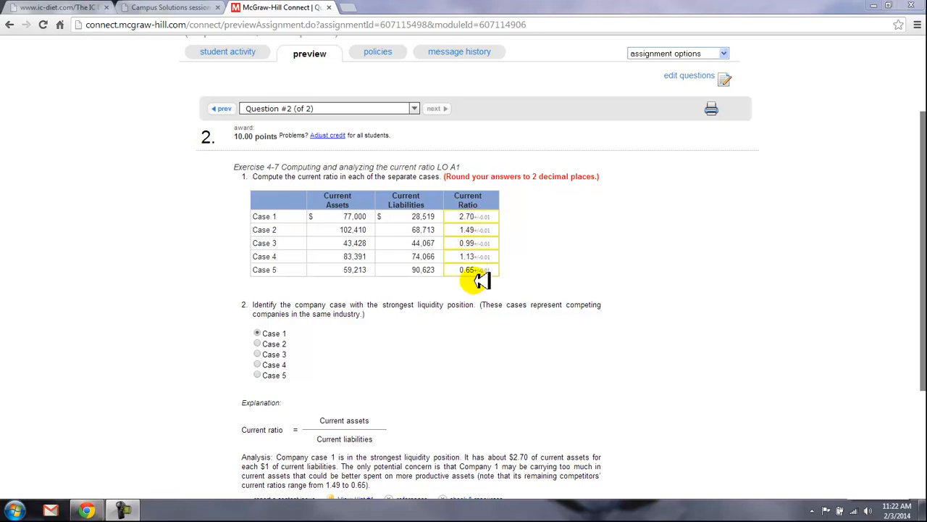
mouse_move(591, 180)
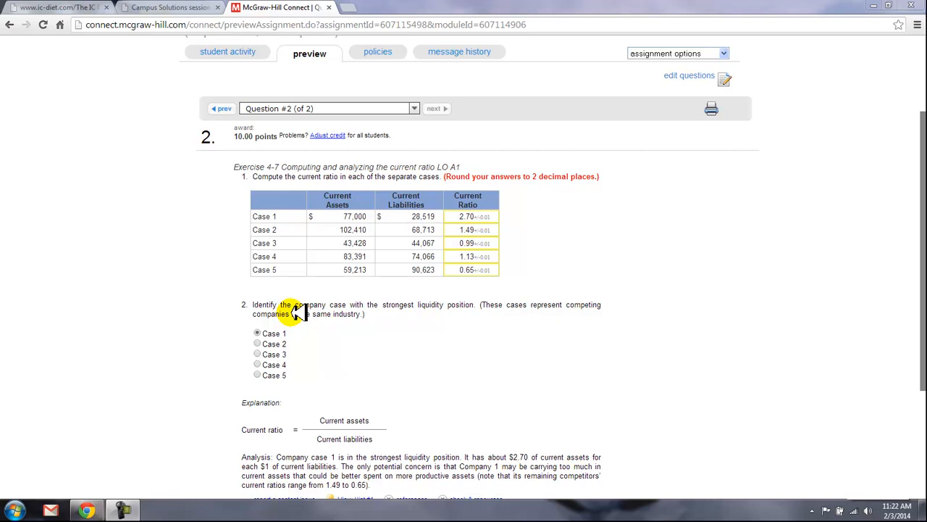
mouse_move(391, 318)
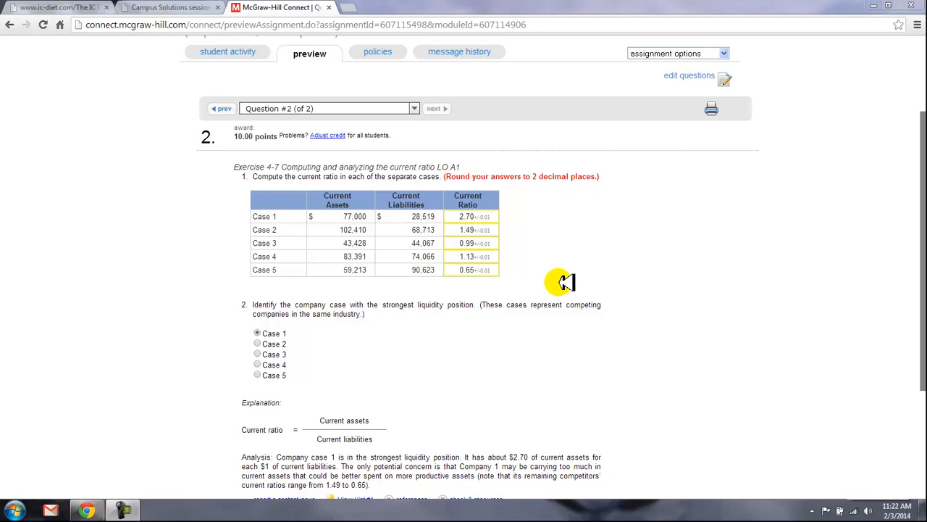
mouse_move(500, 297)
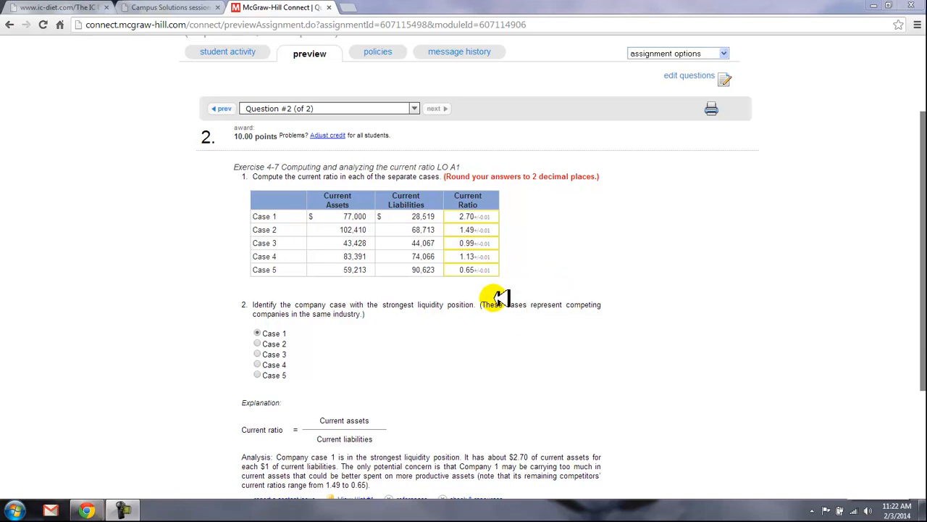